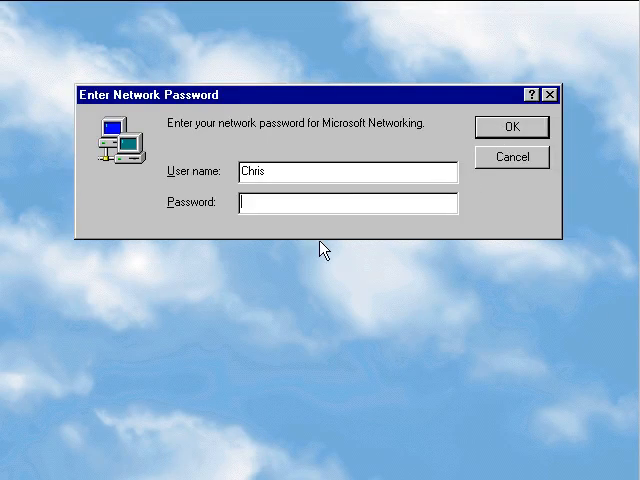
Confirm the Enter Network Password dialog to log in and reach the desktop
left_click(512, 128)
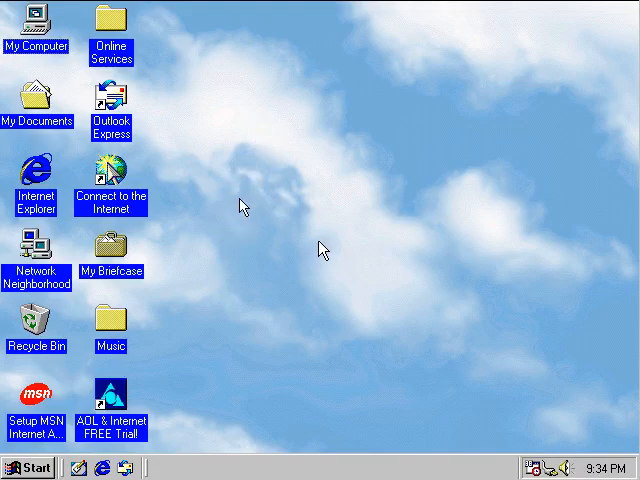
mouse_move(228, 170)
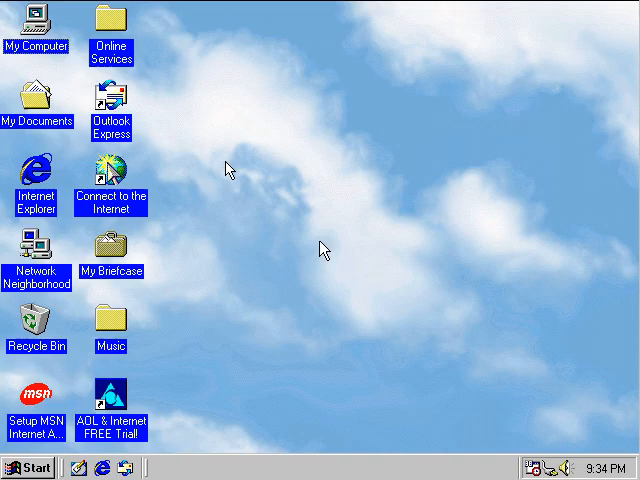
mouse_move(228, 166)
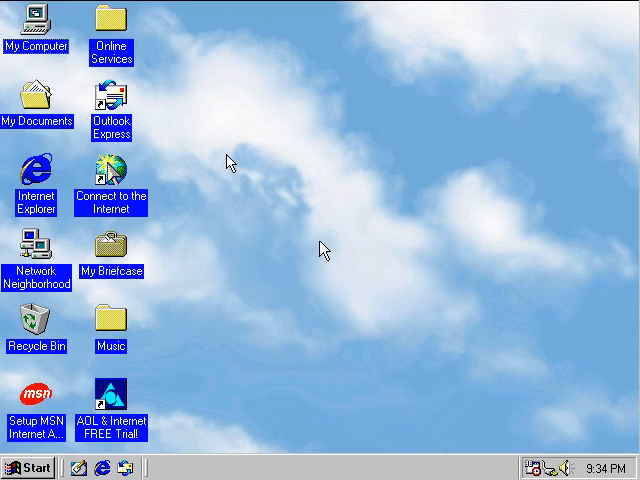
mouse_move(224, 92)
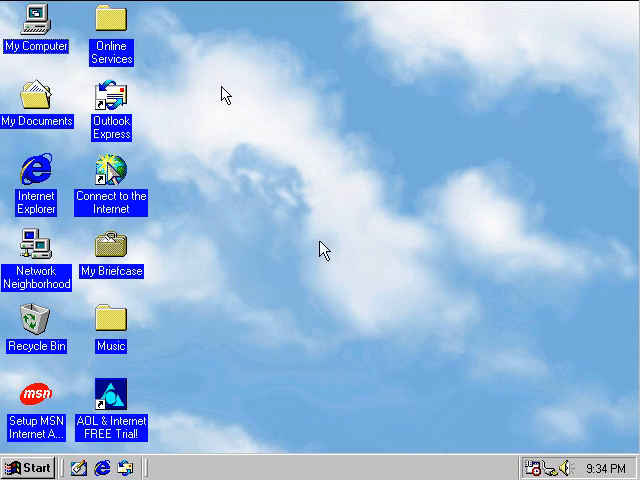
mouse_move(402, 166)
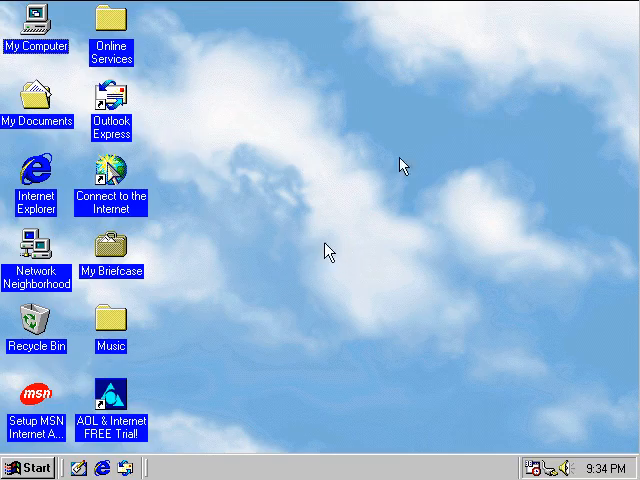
mouse_move(224, 110)
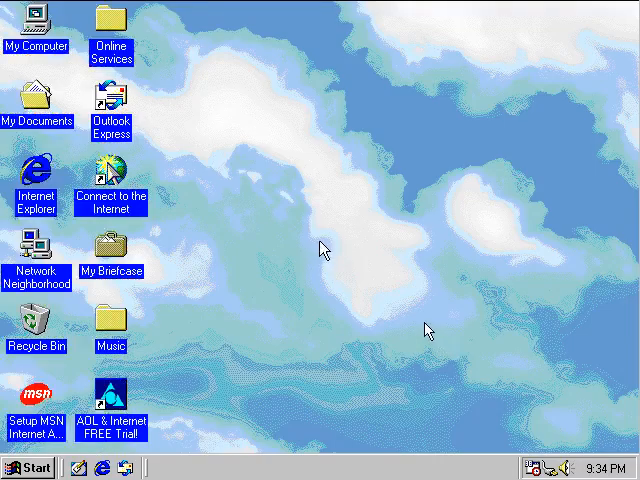
Open My Computer from its desktop icon
double_click(36, 20)
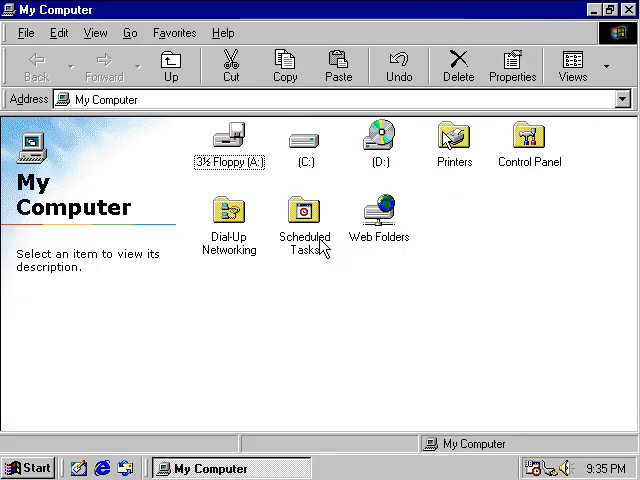
mouse_move(324, 250)
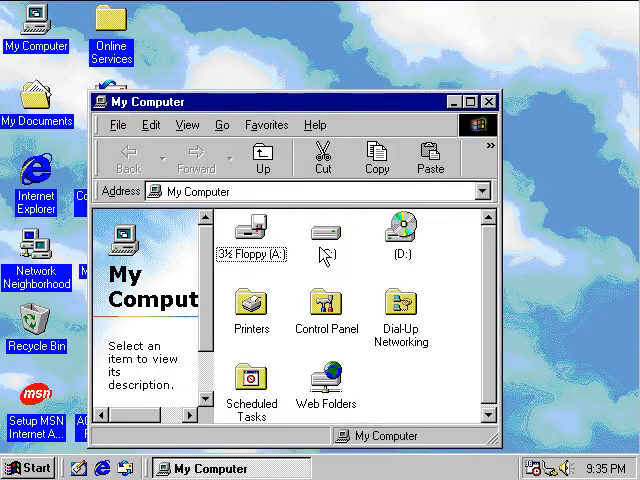
View the Desktop Themes component details under Add/Remove Programs > Windows Setup, then back out
left_click(30, 468)
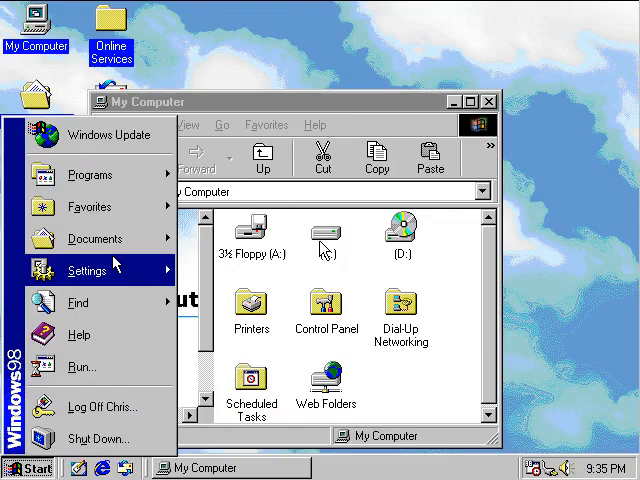
left_click(28, 468)
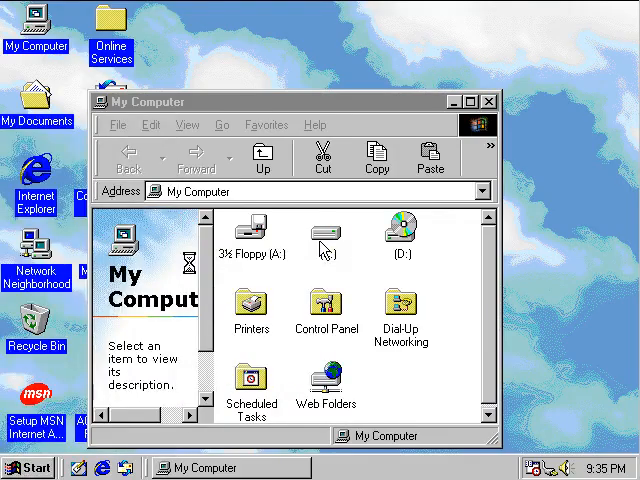
double_click(324, 306)
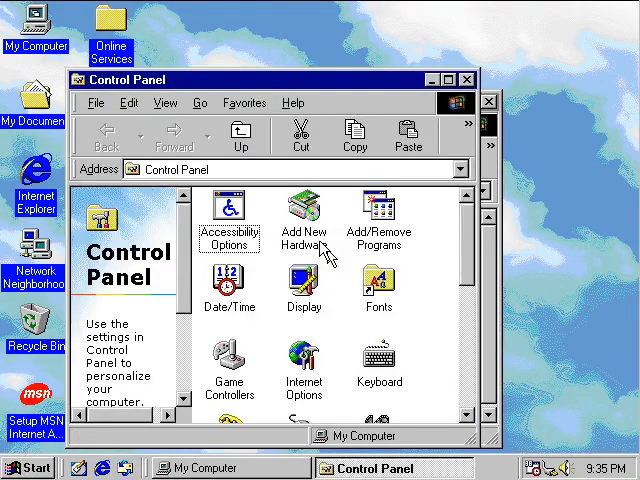
left_click(304, 210)
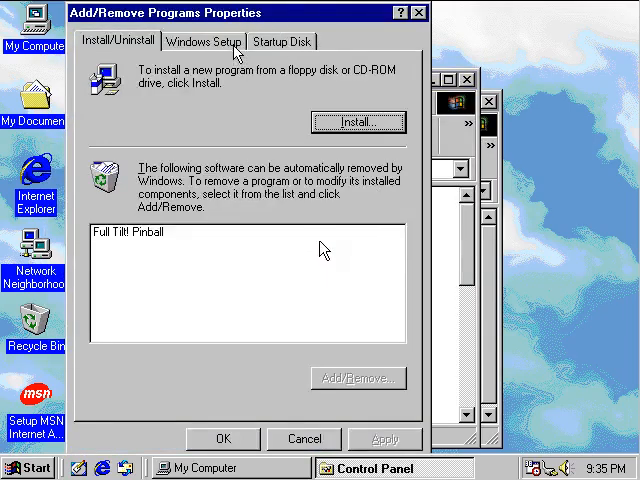
left_click(204, 40)
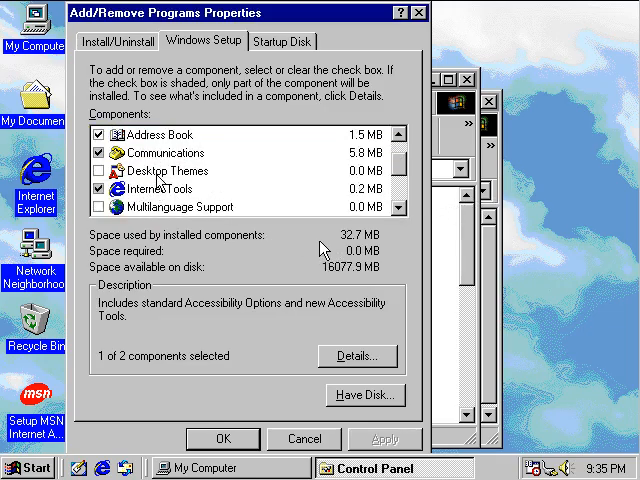
left_click(356, 356)
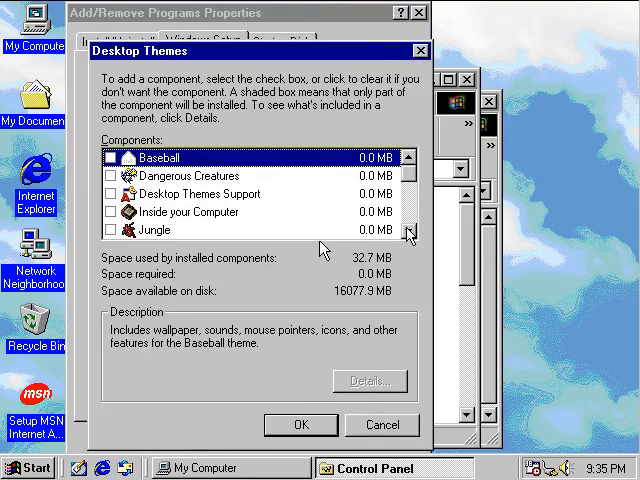
left_click(408, 234)
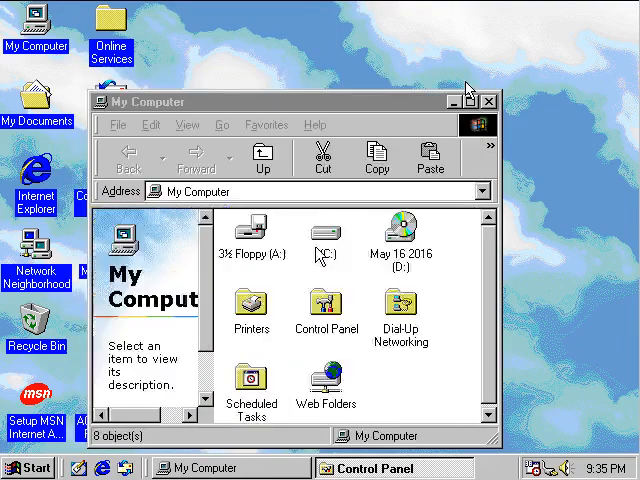
Open the Cursors folder on disc D: and the C:\WINDOWS\Cursors folder side by side
left_click(400, 240)
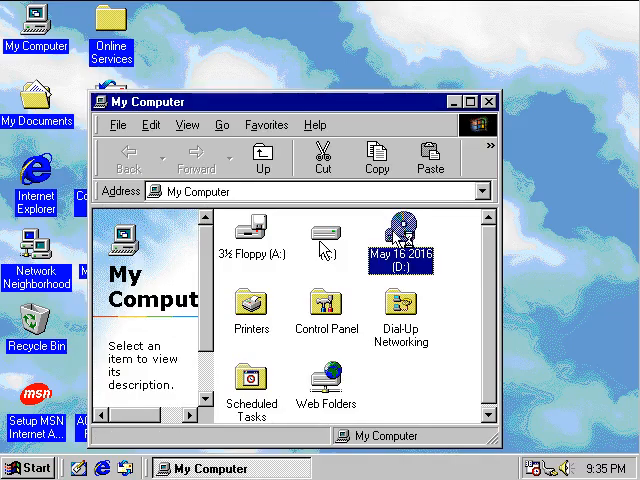
double_click(400, 236)
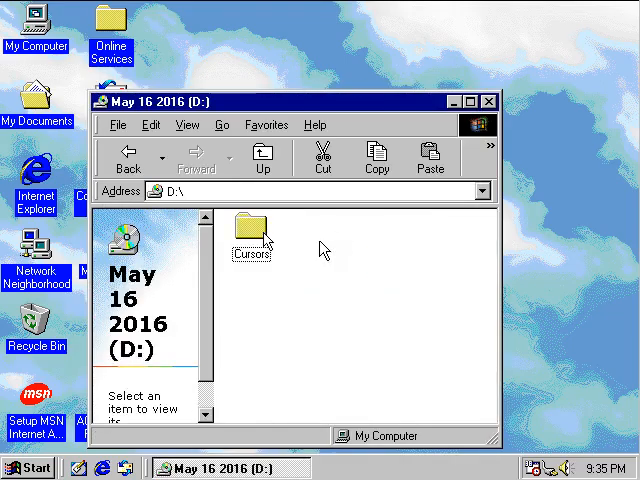
double_click(252, 232)
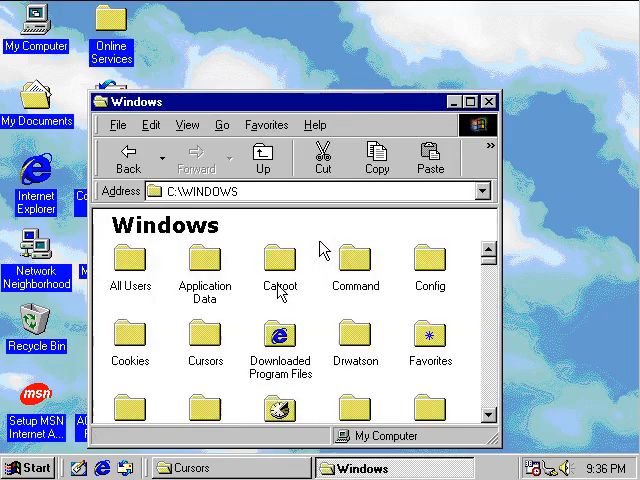
left_click(204, 338)
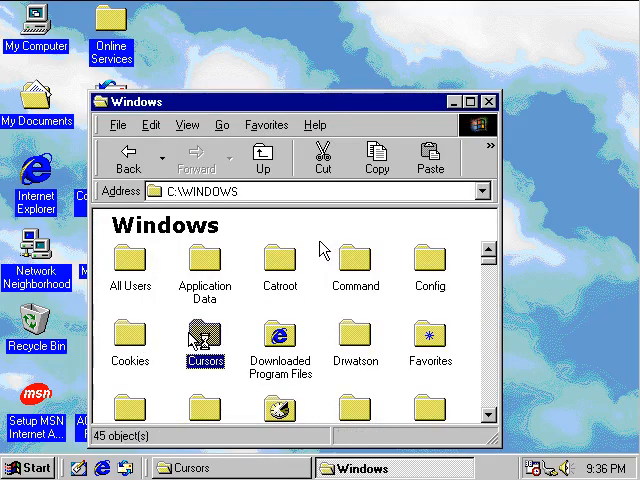
double_click(204, 340)
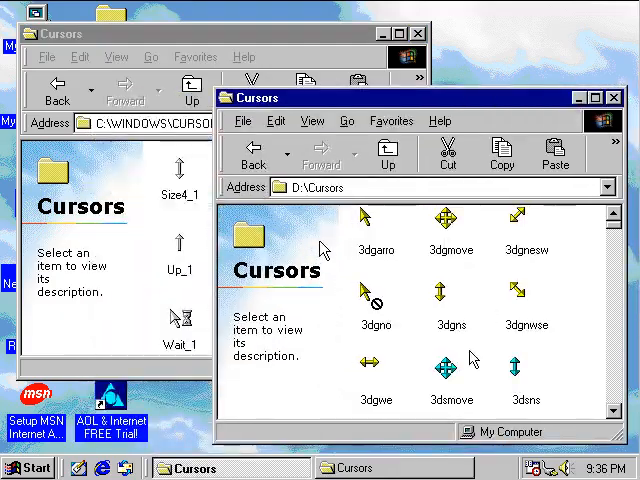
Scroll down through the cursor files in D:\Cursors
scroll("down", 3)
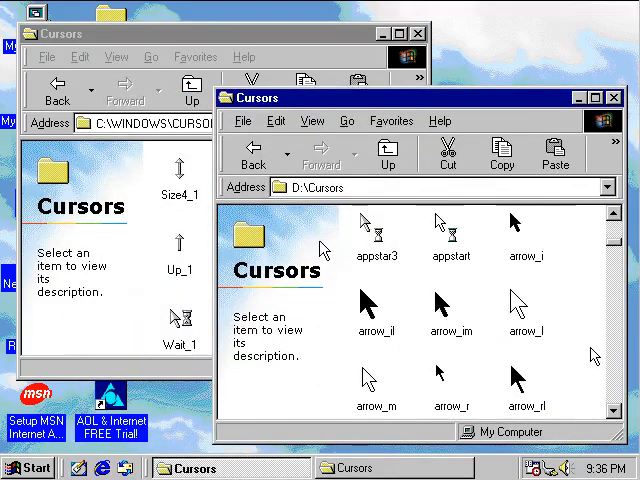
scroll("down", 3)
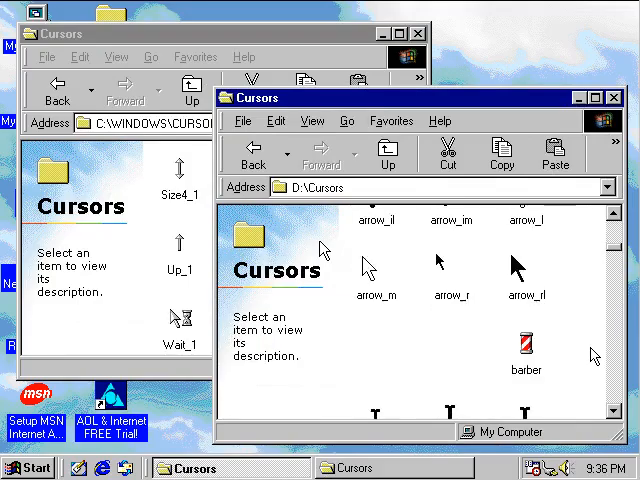
scroll("down", 3)
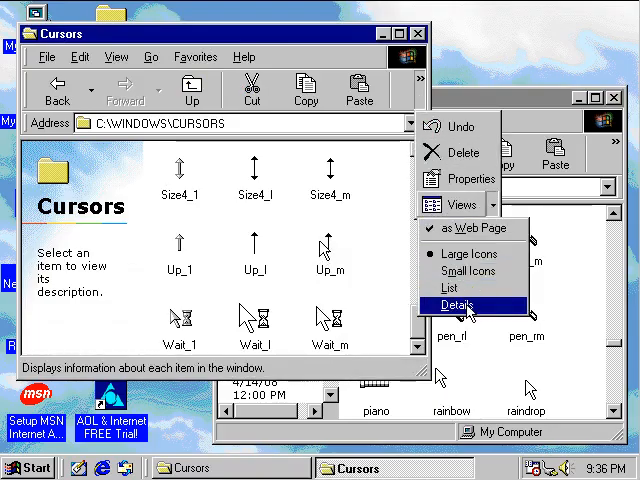
Switch the C:\WINDOWS\CURSORS folder to Details view
left_click(458, 304)
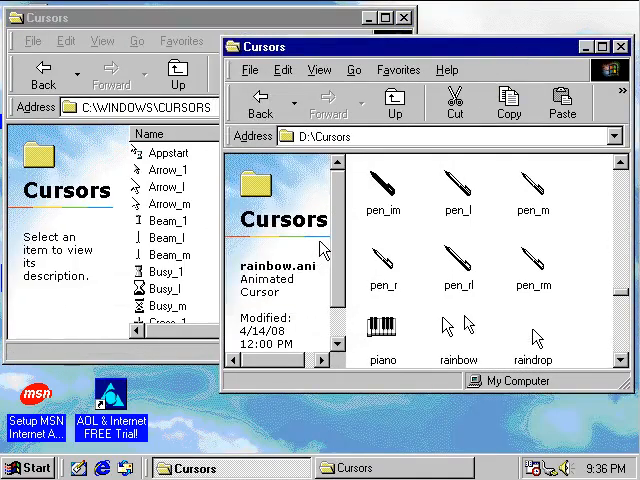
mouse_move(450, 330)
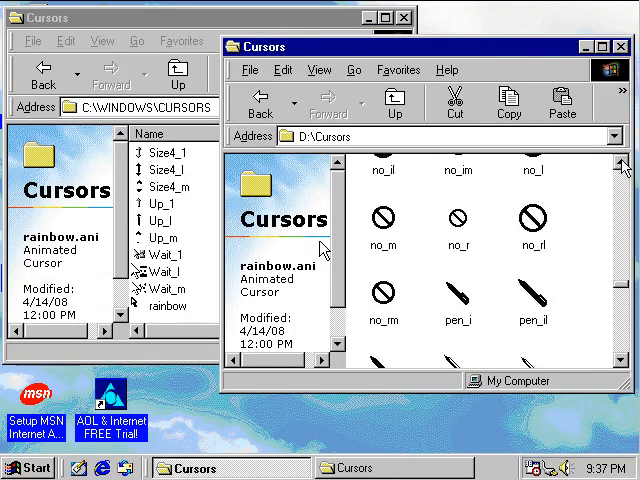
mouse_move(568, 184)
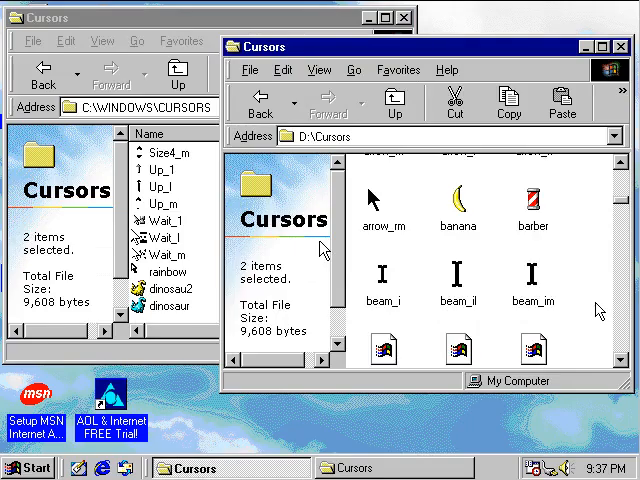
Scroll through D:\Cursors to reach more files like metronom and stopwtch for copying
scroll("down", 3)
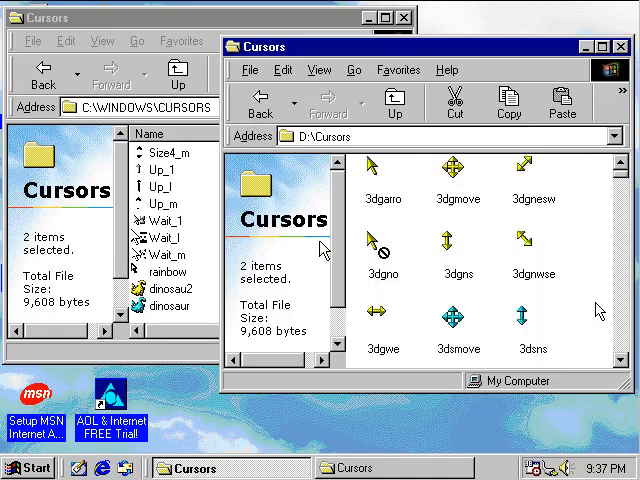
scroll("down", 3)
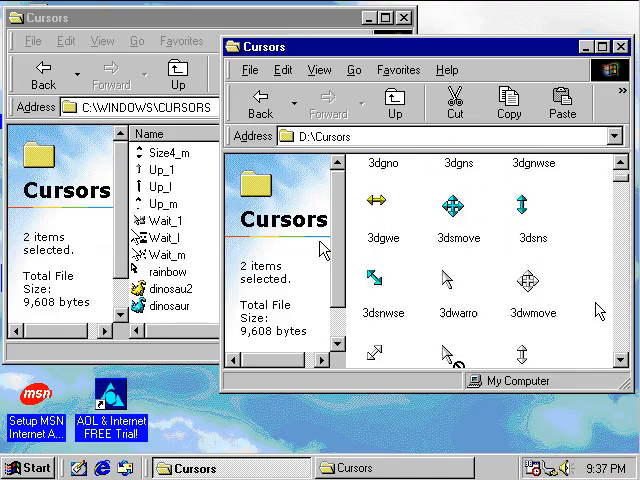
scroll("down", 3)
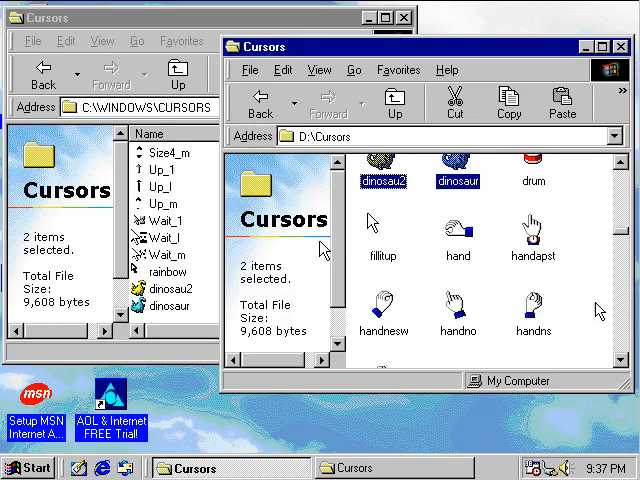
scroll("down", 3)
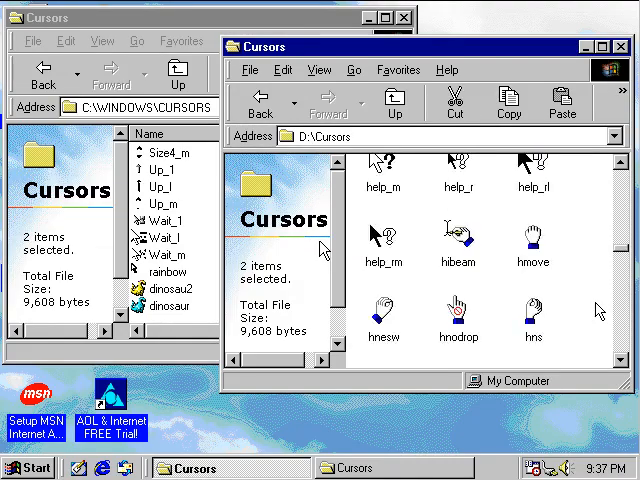
scroll("down", 3)
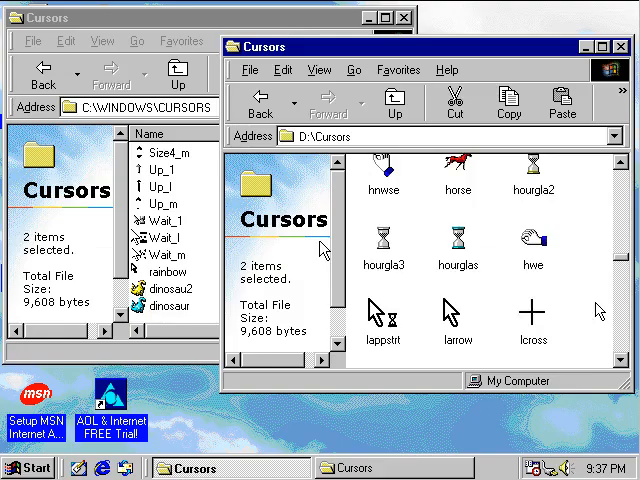
scroll("down", 3)
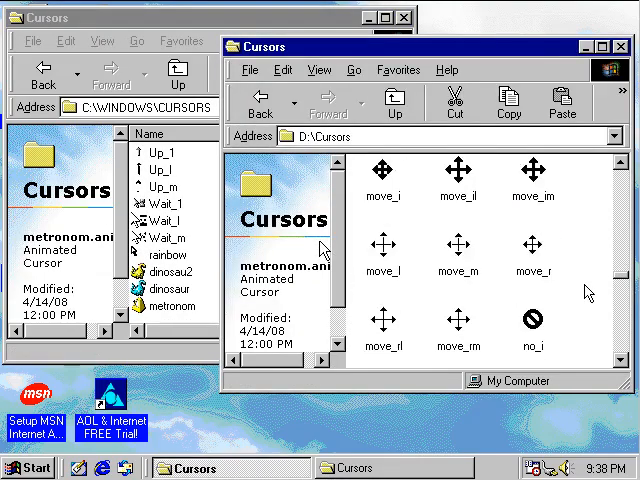
scroll("down", 3)
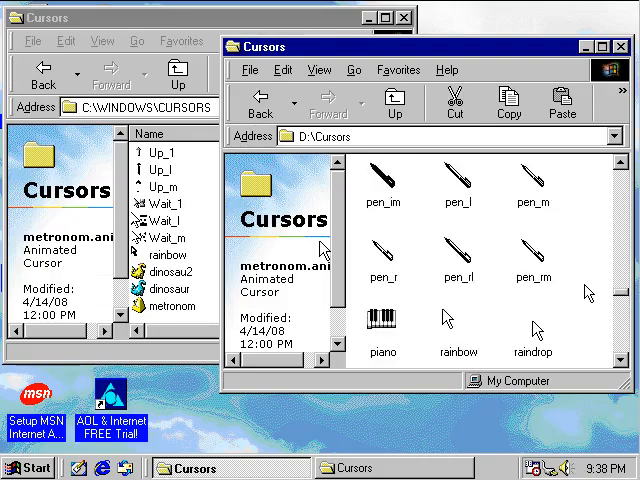
scroll("down", 3)
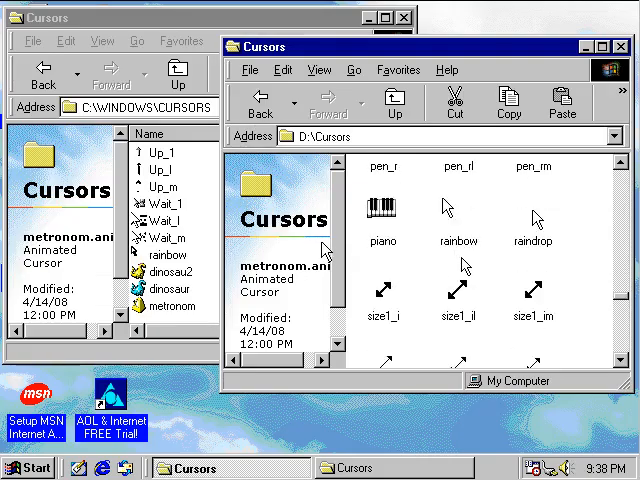
scroll("down", 3)
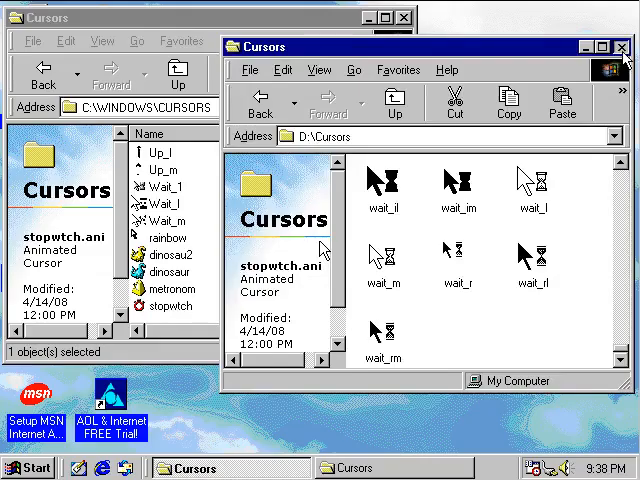
Close the cursor folders and open Mouse Properties from the Control Panel
left_click(620, 46)
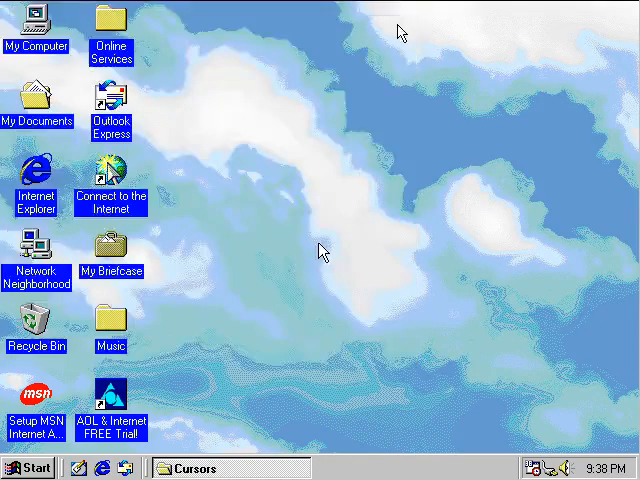
left_click(28, 468)
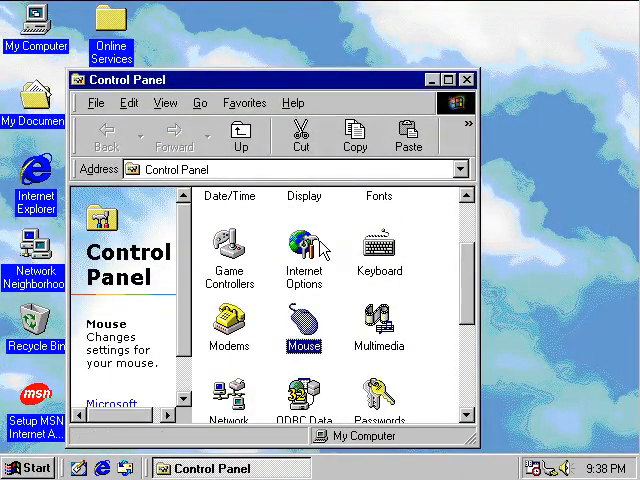
double_click(304, 322)
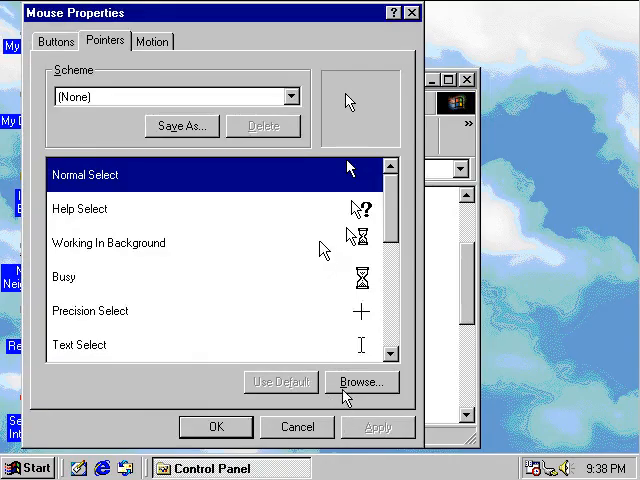
Browse to rainbow.ani and set it as the Normal Select pointer
left_click(360, 382)
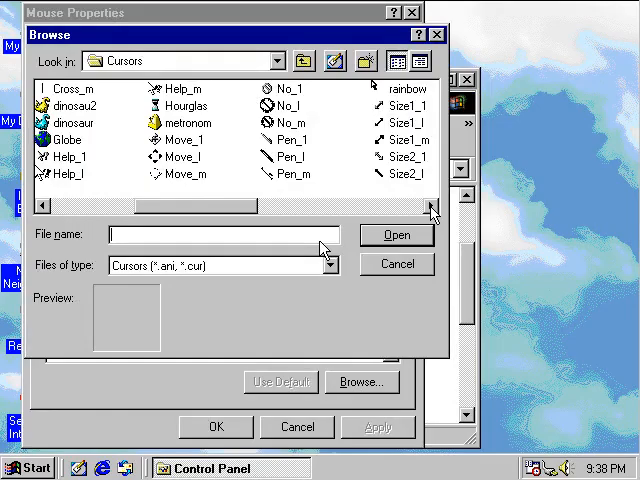
left_click(406, 88)
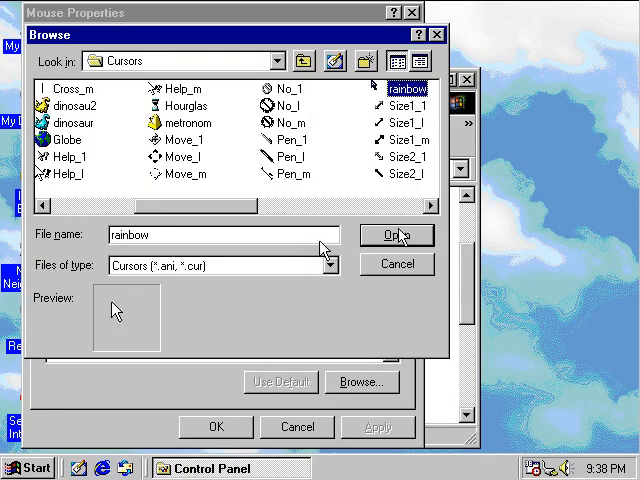
left_click(394, 236)
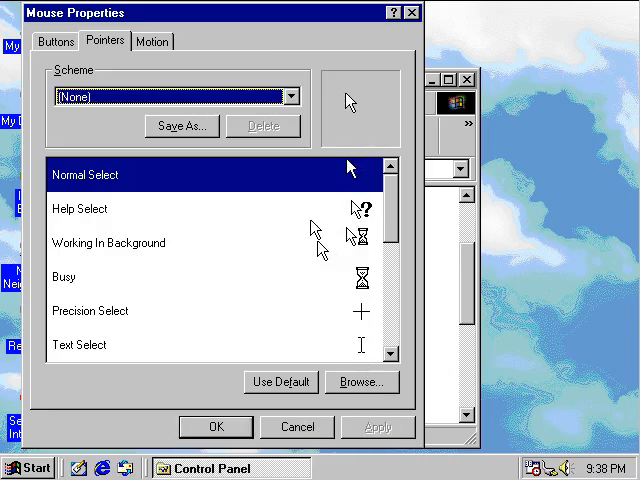
mouse_move(222, 280)
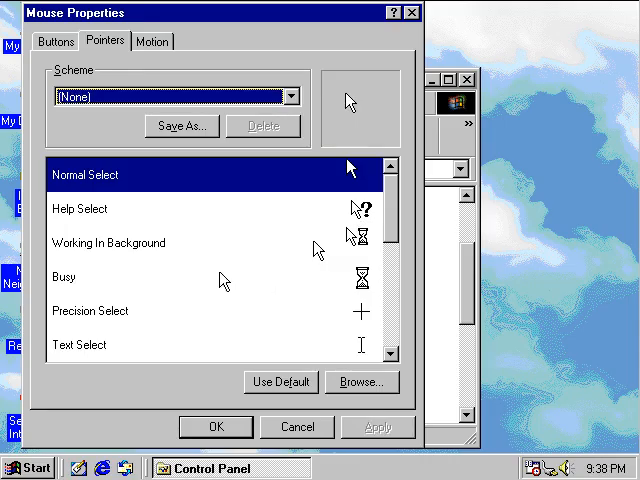
Try the dinosaur cursor for Working In Background, then restore it with Use Default
left_click(110, 244)
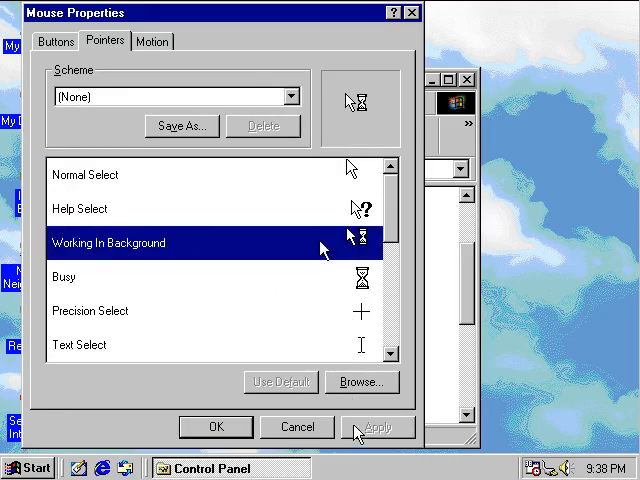
left_click(362, 382)
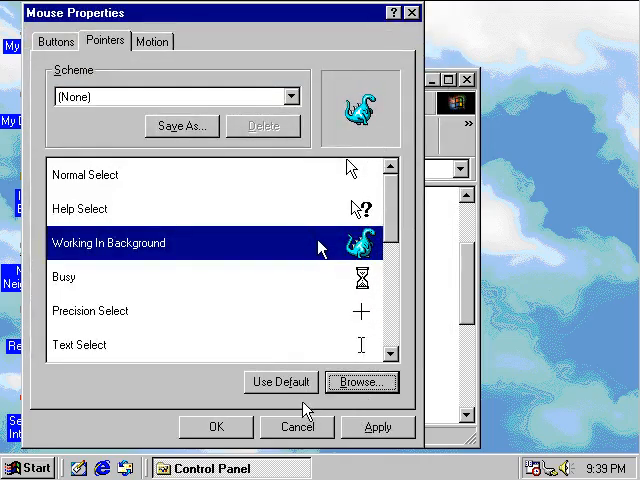
left_click(280, 382)
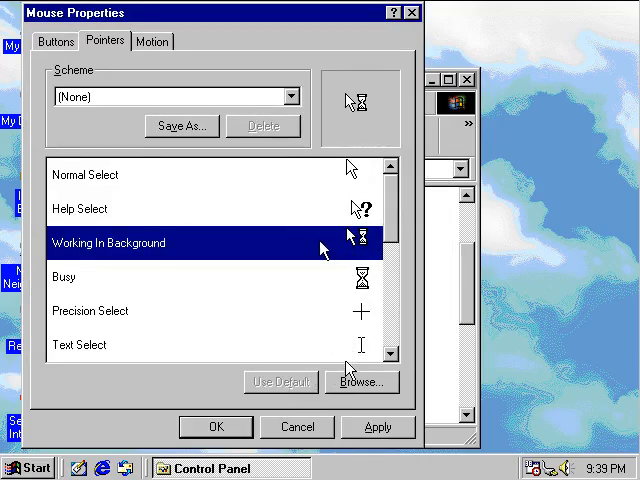
Preview the dinosau2 and metronom cursors in the Browse picker, then cancel without choosing one
left_click(362, 382)
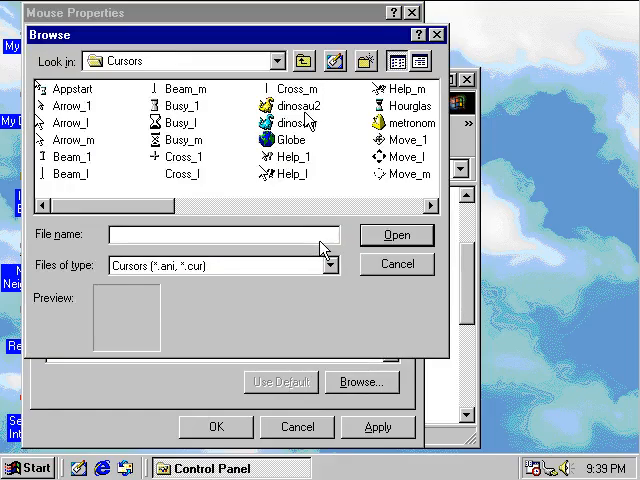
left_click(300, 104)
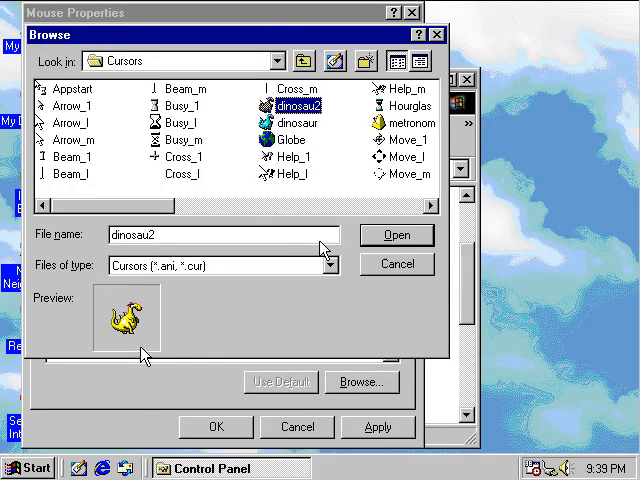
left_click(408, 122)
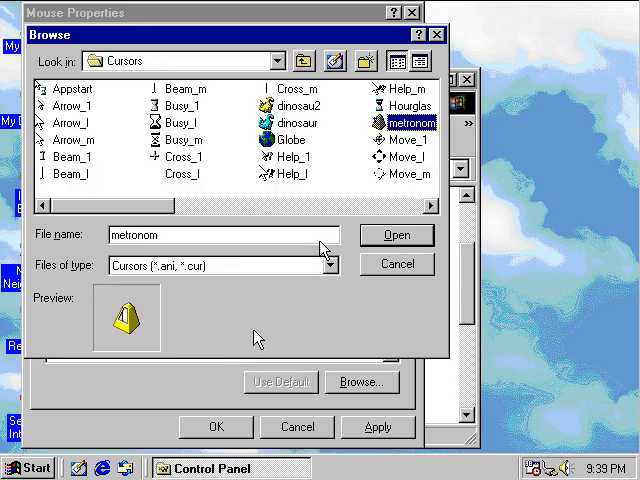
mouse_move(248, 336)
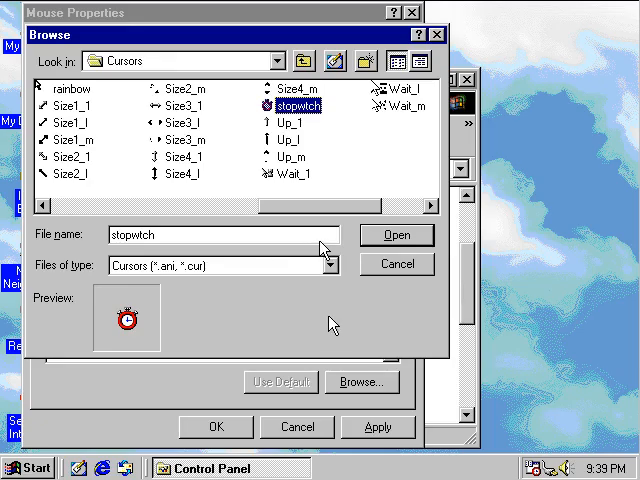
mouse_move(310, 358)
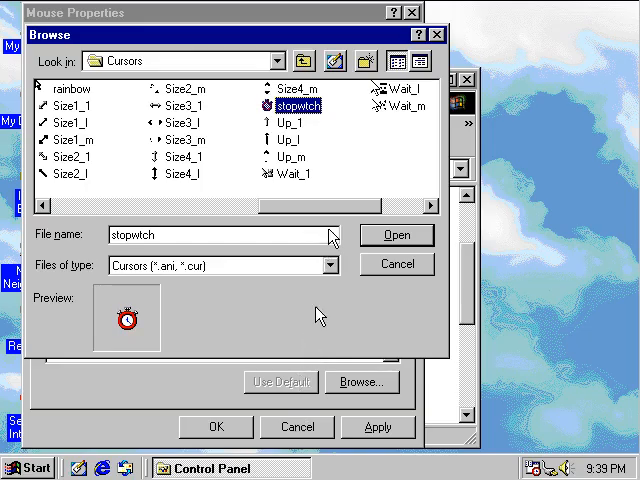
left_click(396, 236)
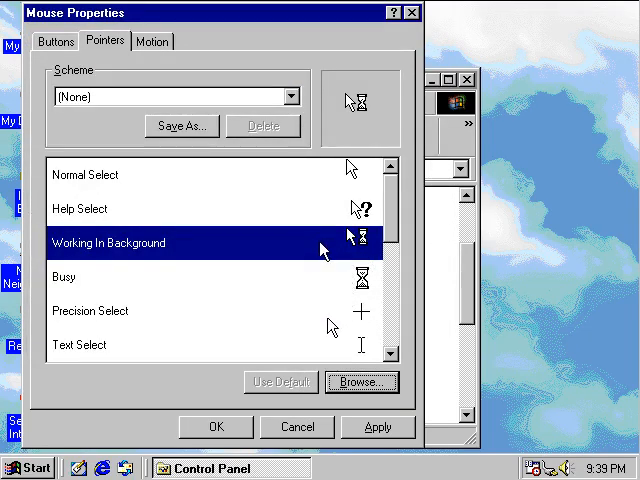
mouse_move(136, 432)
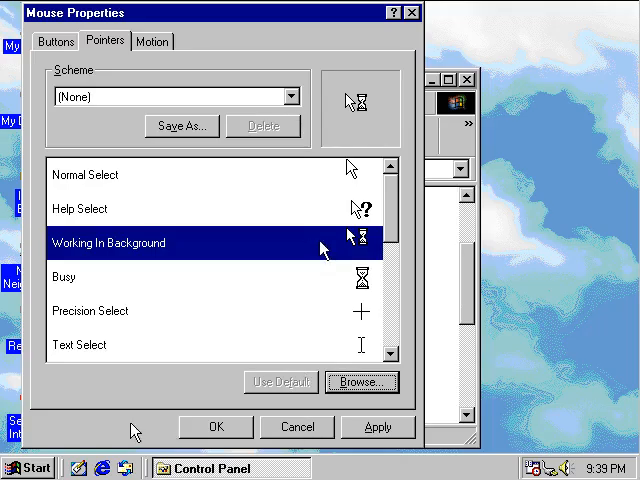
Close Mouse Properties with OK and bring up the desktop's Properties menu
left_click(296, 428)
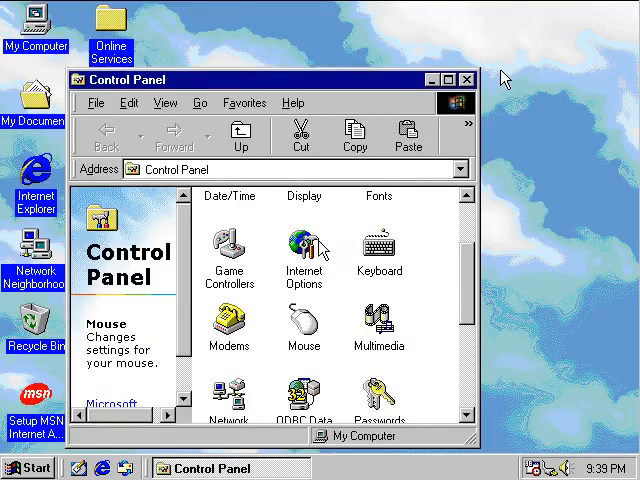
right_click(320, 256)
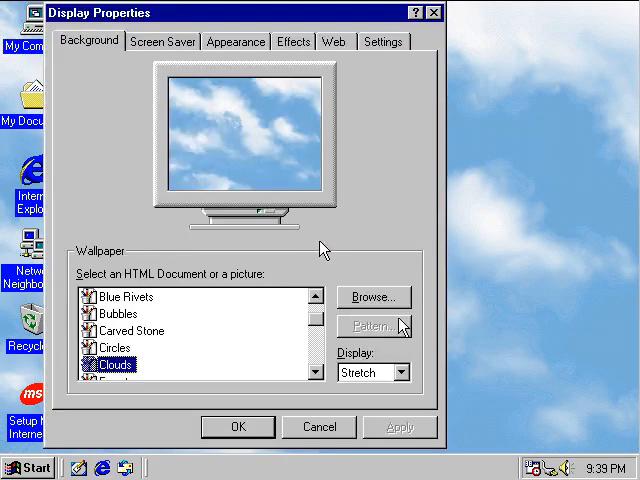
Set Colors to True Color (32 bit) on Settings and apply it without restarting
left_click(384, 40)
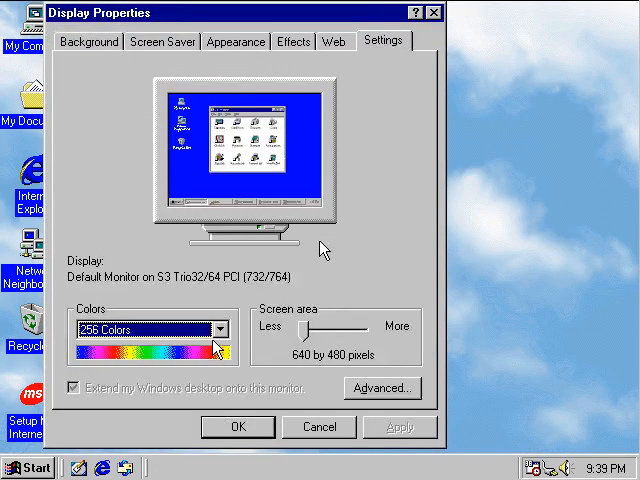
left_click(224, 328)
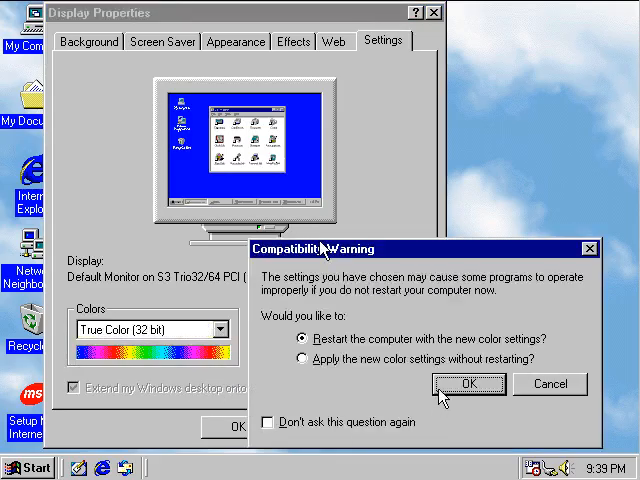
left_click(300, 360)
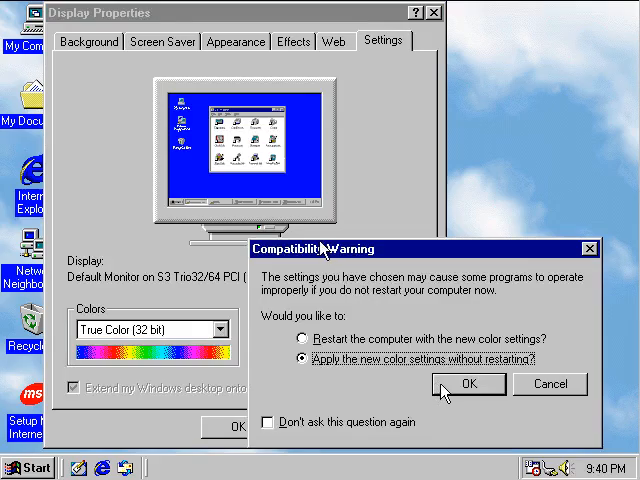
left_click(468, 384)
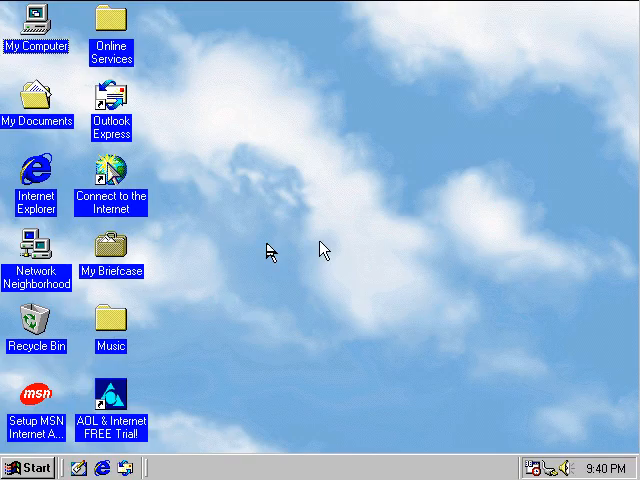
mouse_move(278, 356)
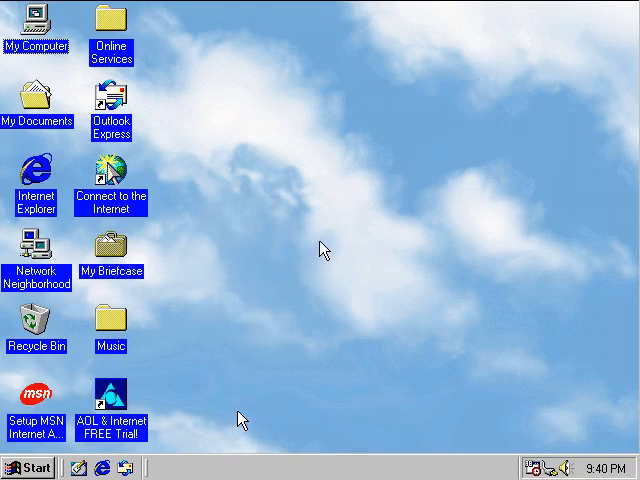
mouse_move(188, 428)
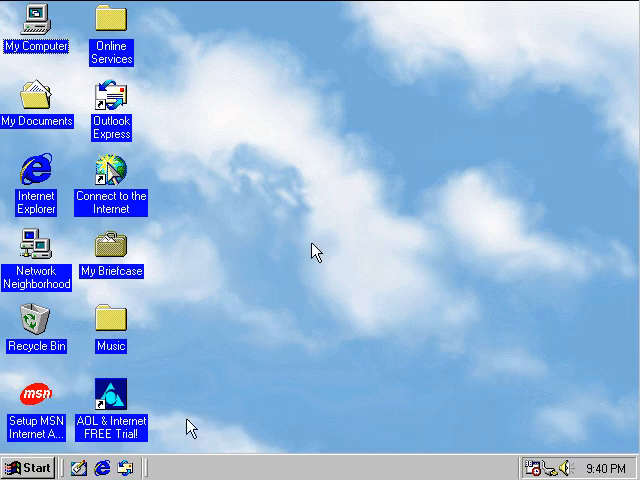
Open the C: drive from My Computer as an Exploring (C:) window
left_click(28, 468)
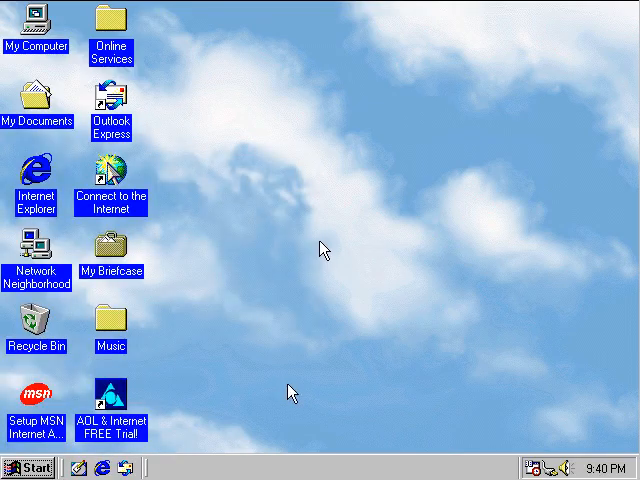
double_click(36, 20)
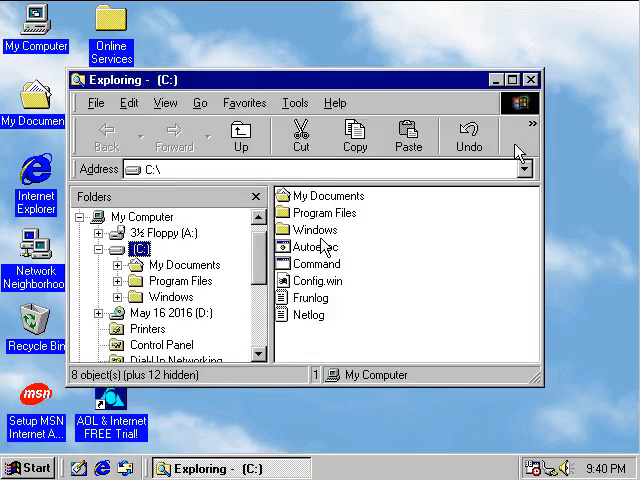